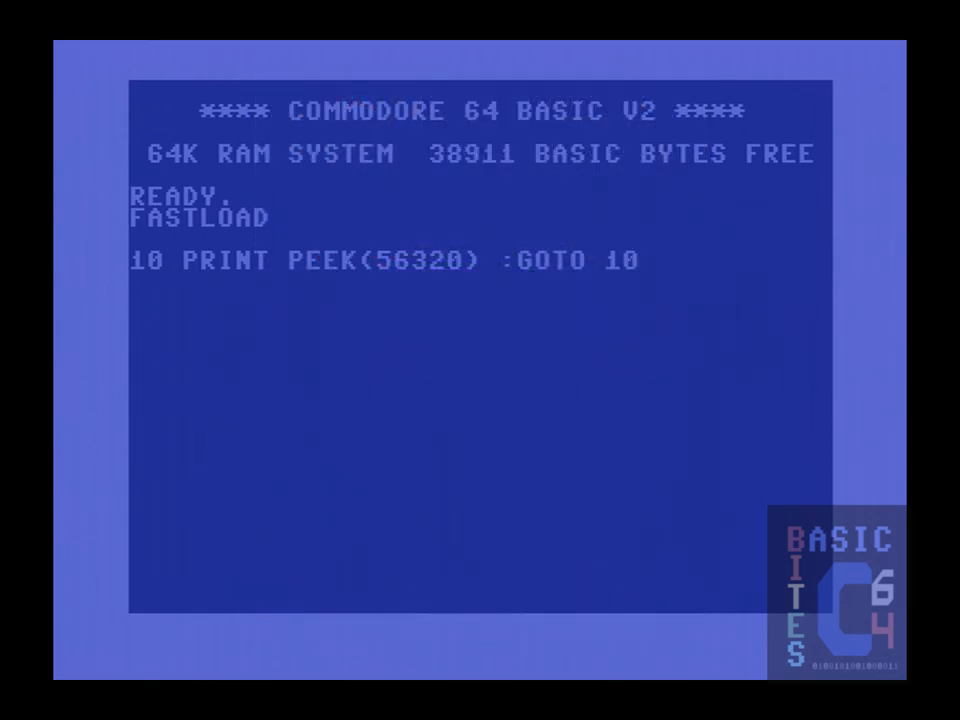
Store line 10 PRINT PEEK(56320) :GOTO 10 as the program
{"action": "key", "text": "Return"}
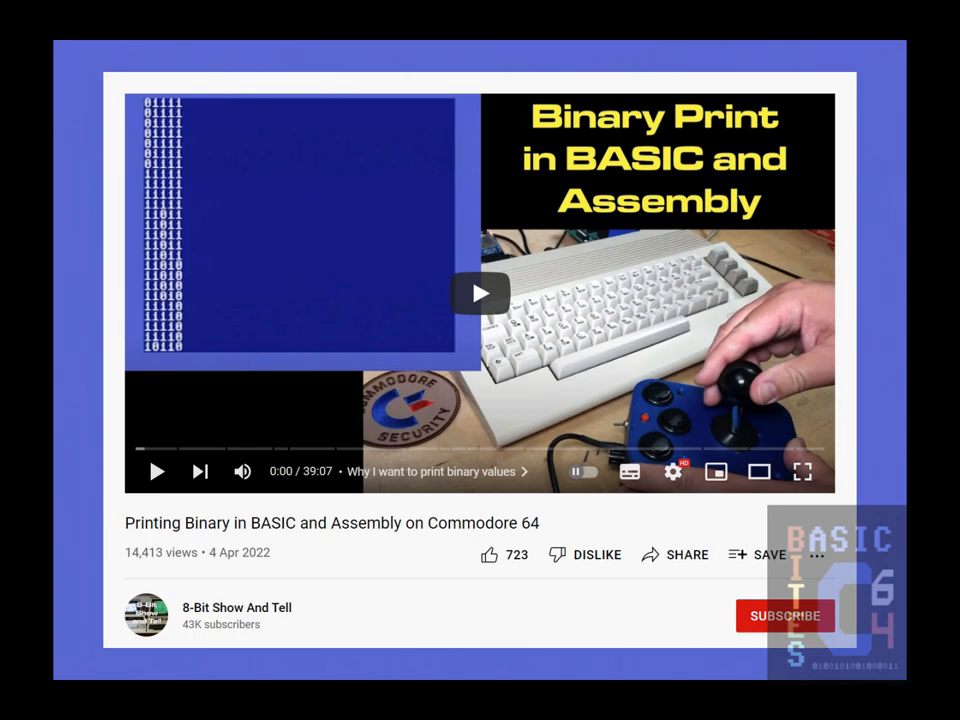
Start playback of the Printing Binary in BASIC and Assembly video
{"action": "left_click", "coordinate": [482, 292]}
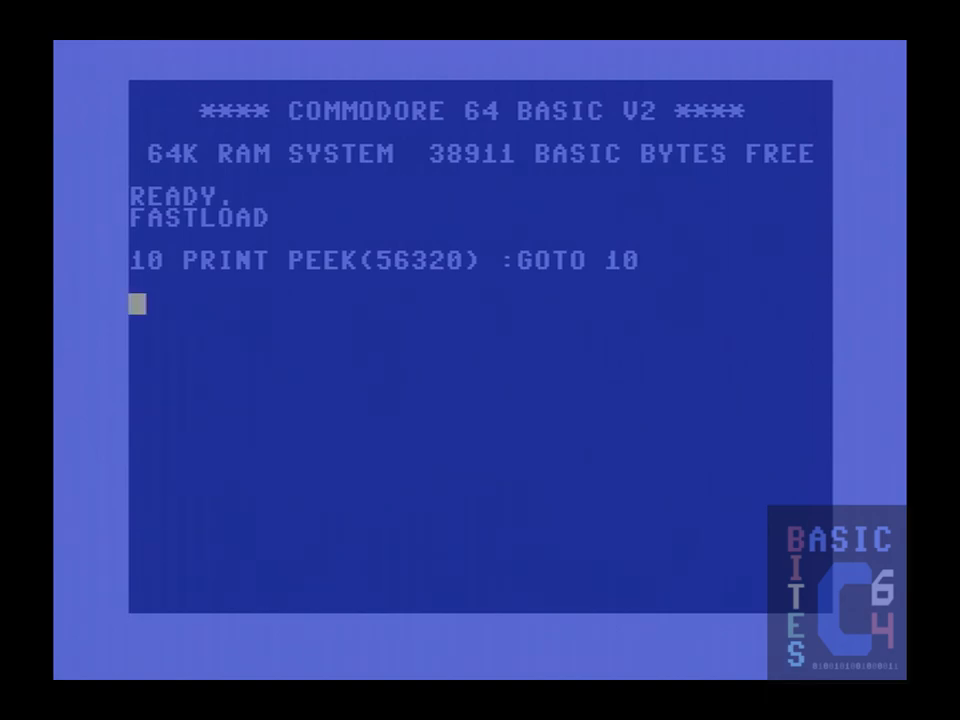
{"action": "type", "text": "RUN"}
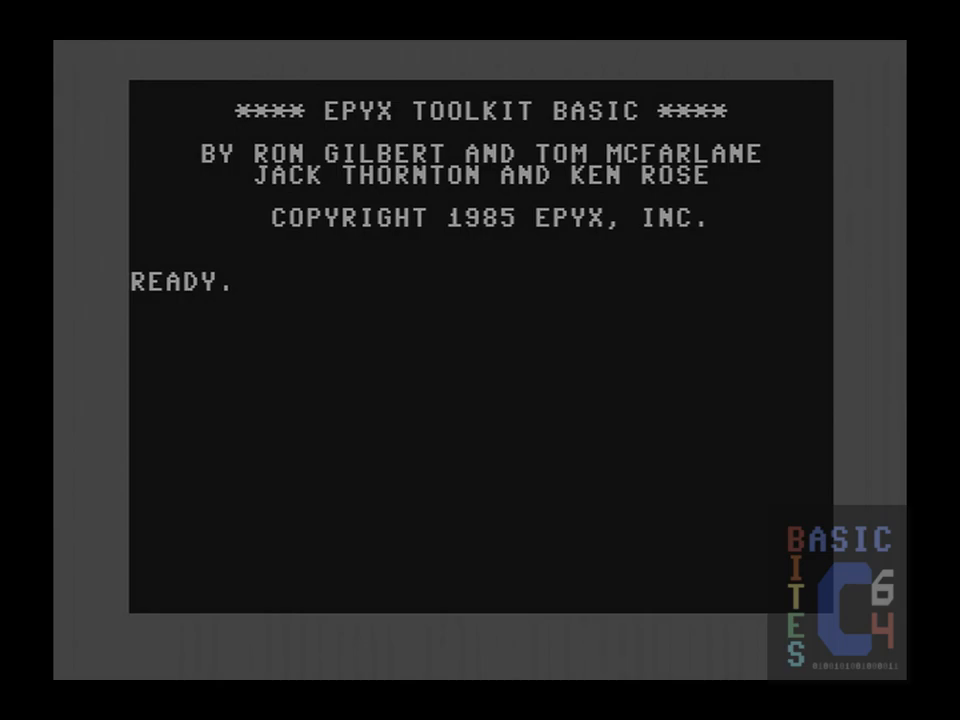
Load "BIN BENCH 1" from drive 9 and list its program lines
{"action": "type", "text": "LOAD\"BIN BENCH 1\",9"}
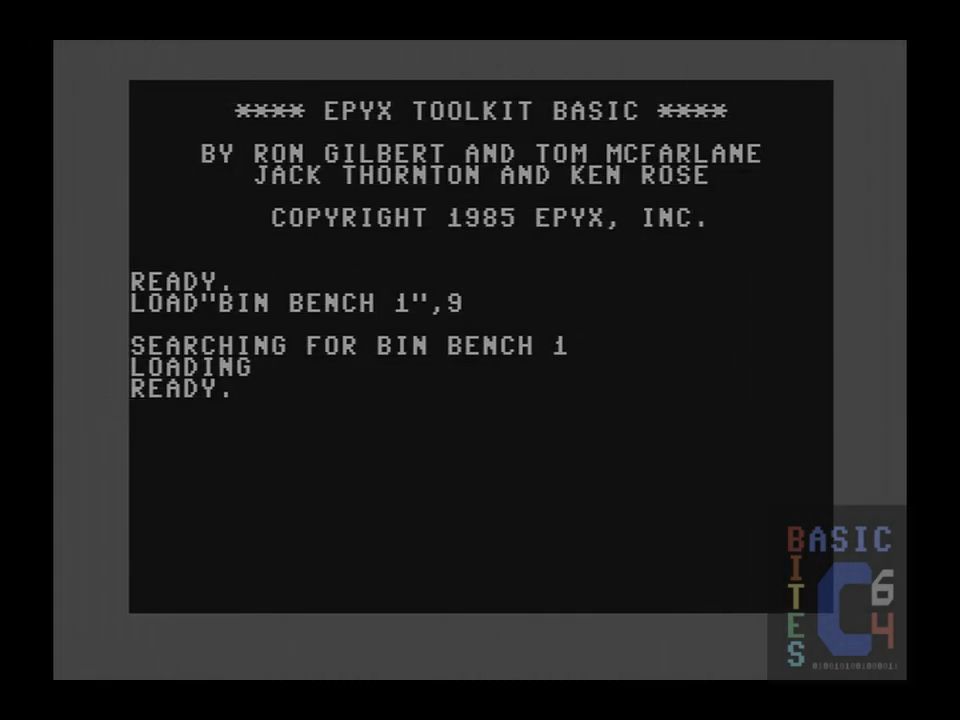
{"action": "type", "text": "LIST"}
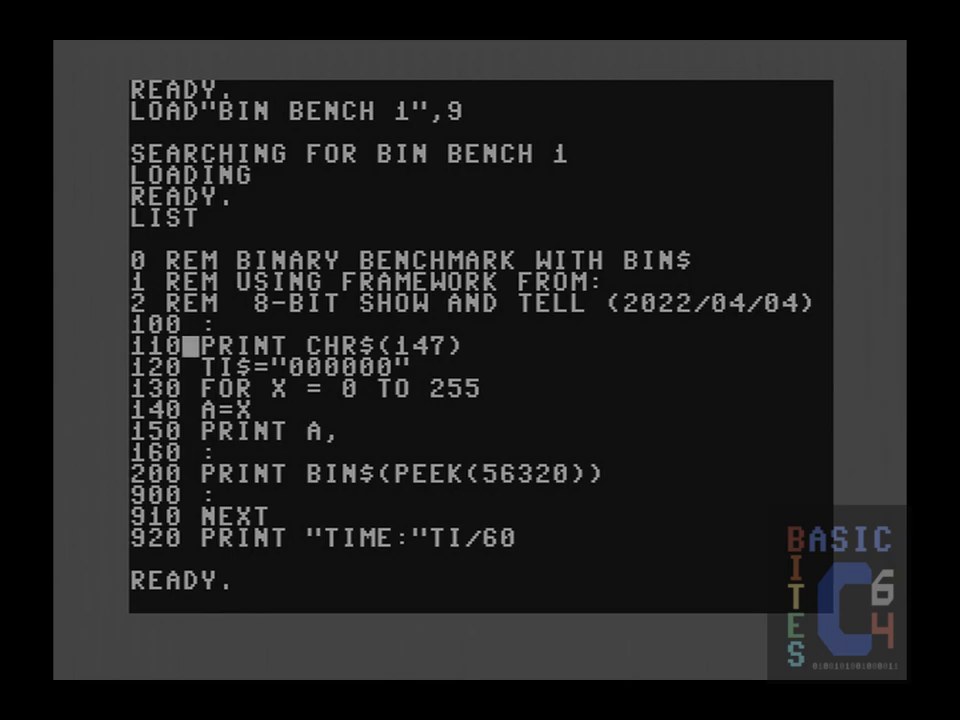
{"action": "key", "text": "Down"}
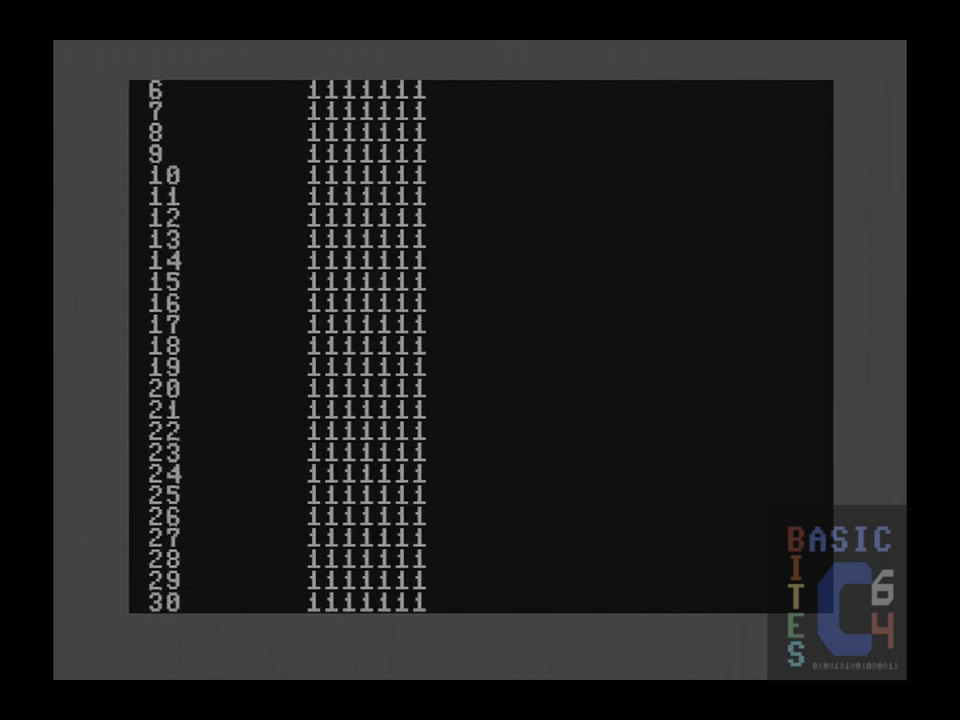
Follow BIN BENCH 1's output through count 255 and its TIME report, then list the next program
{"action": "scroll", "scroll_direction": "down", "scroll_amount": 3}
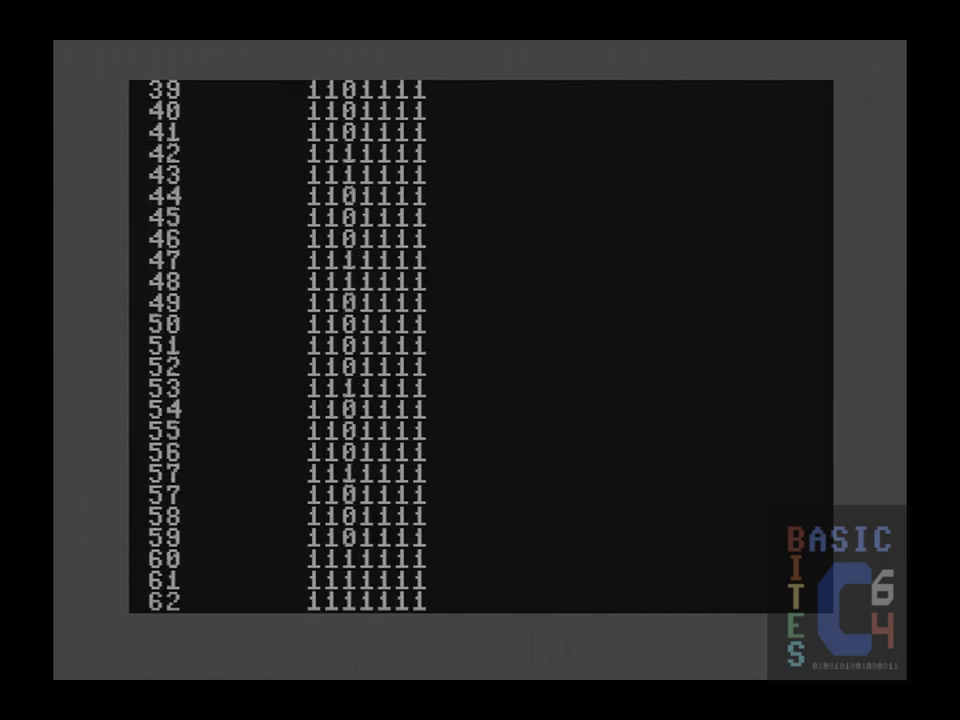
{"action": "scroll", "scroll_direction": "down", "scroll_amount": 3}
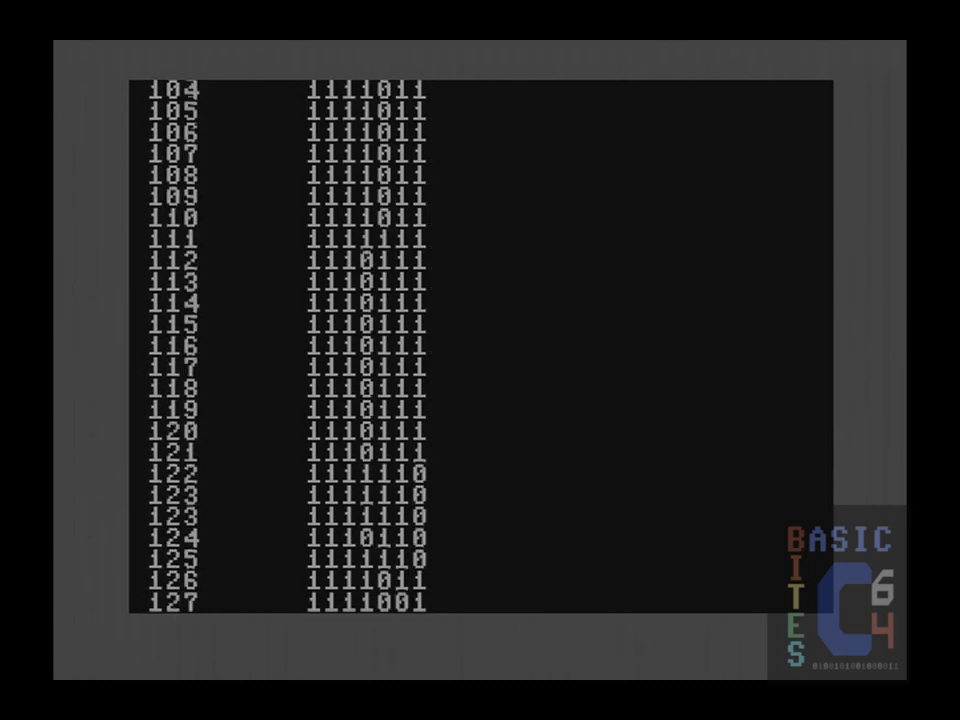
{"action": "scroll", "scroll_direction": "down", "scroll_amount": 3}
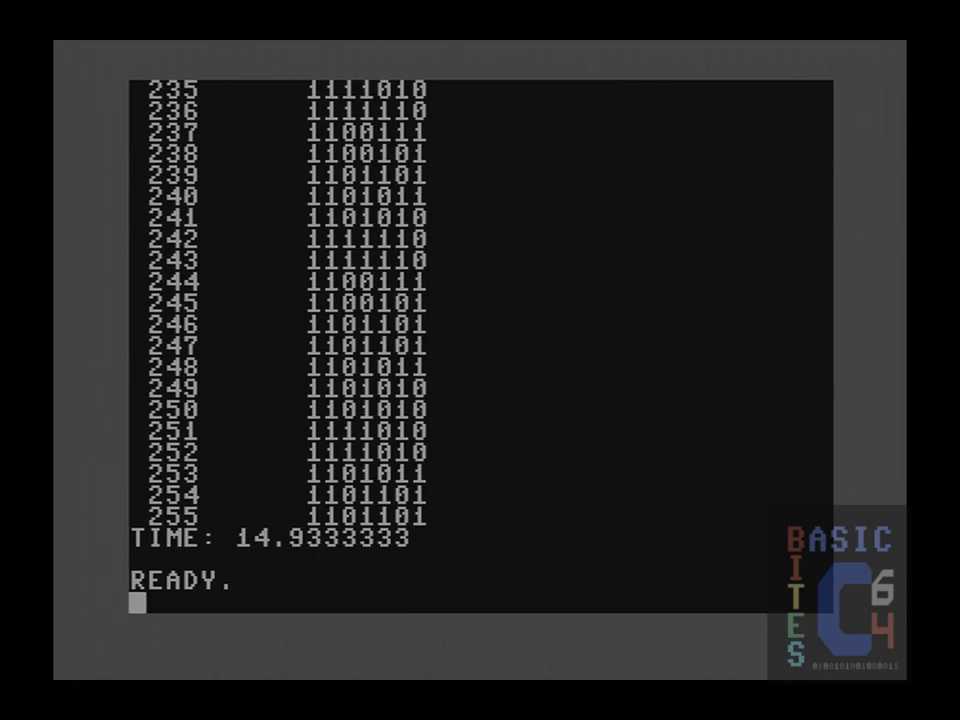
{"action": "type", "text": "LIST"}
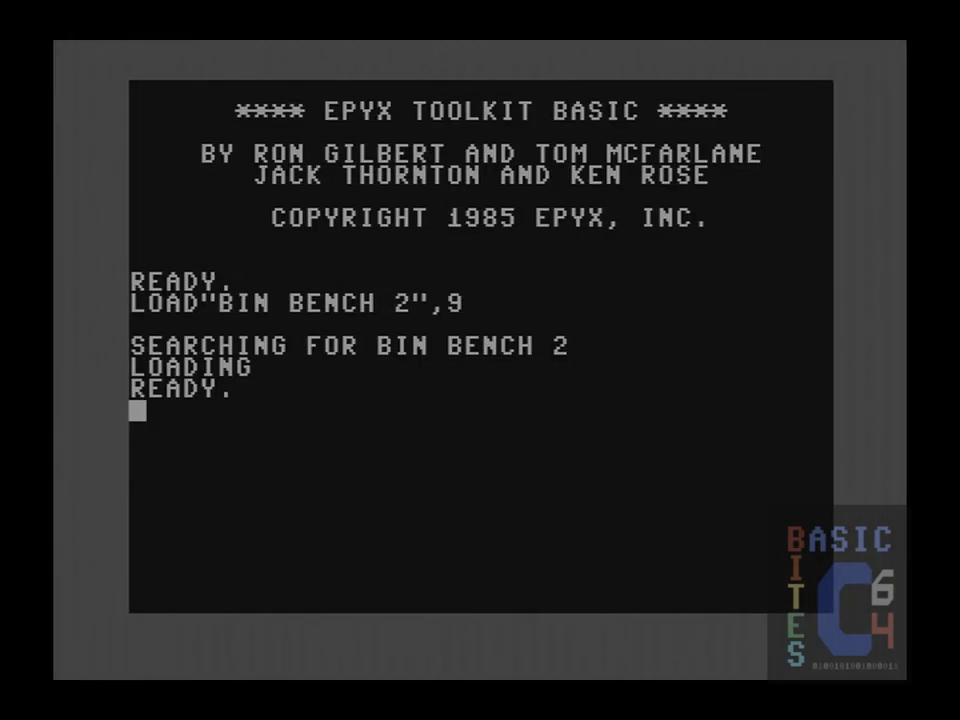
List the loaded BIN BENCH 2 program lines
{"action": "type", "text": "LIST"}
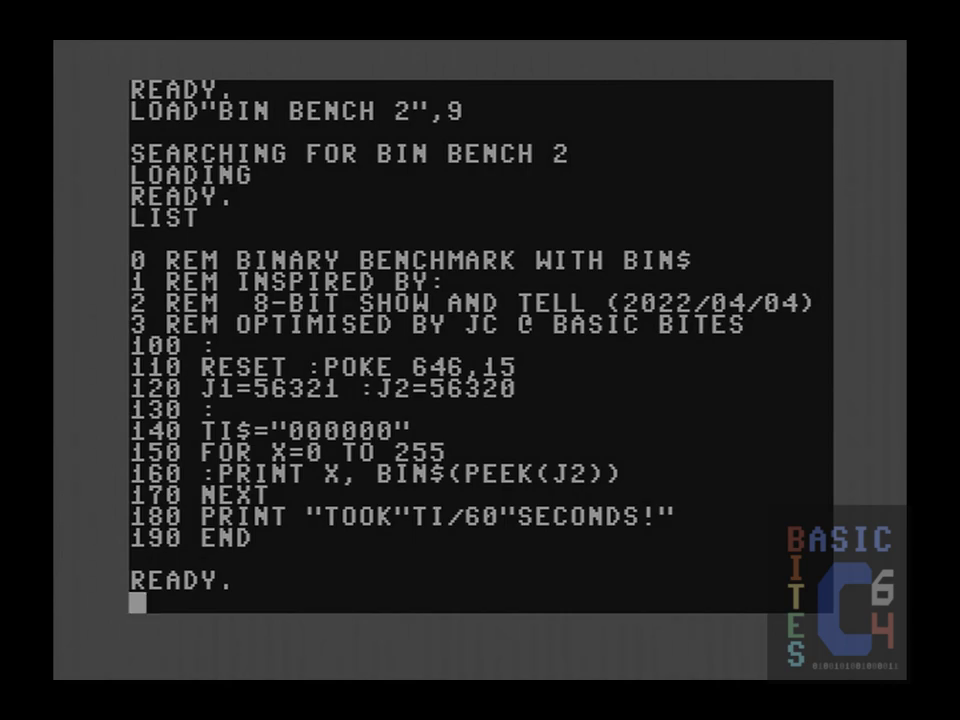
Restart the machine with the RESET command back to the Epyx Toolkit banner
{"action": "type", "text": "RE"}
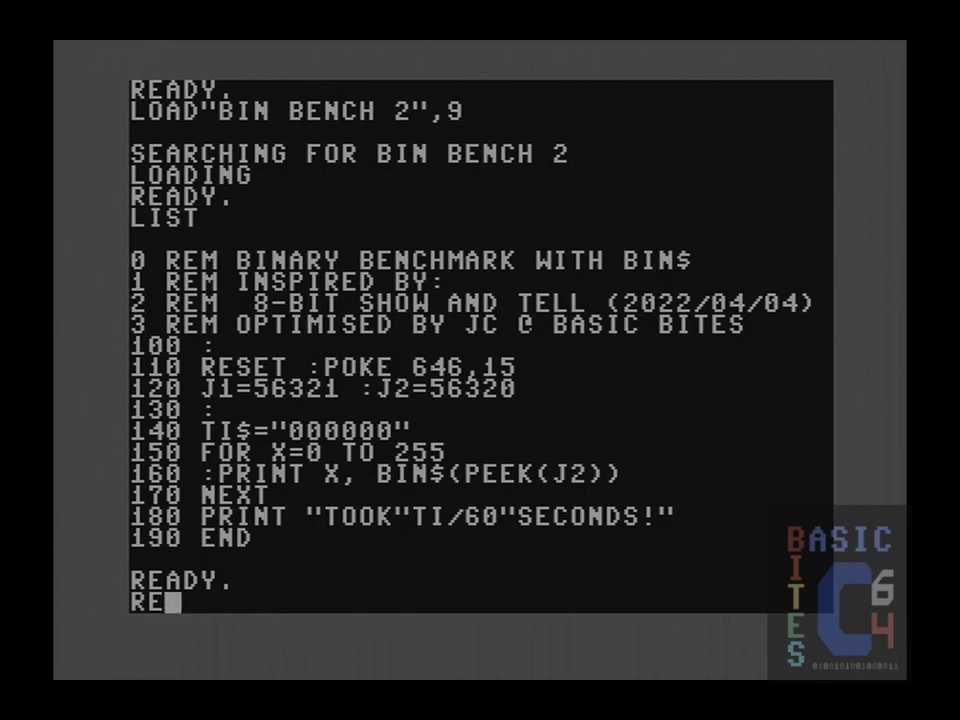
{"action": "type", "text": "SET"}
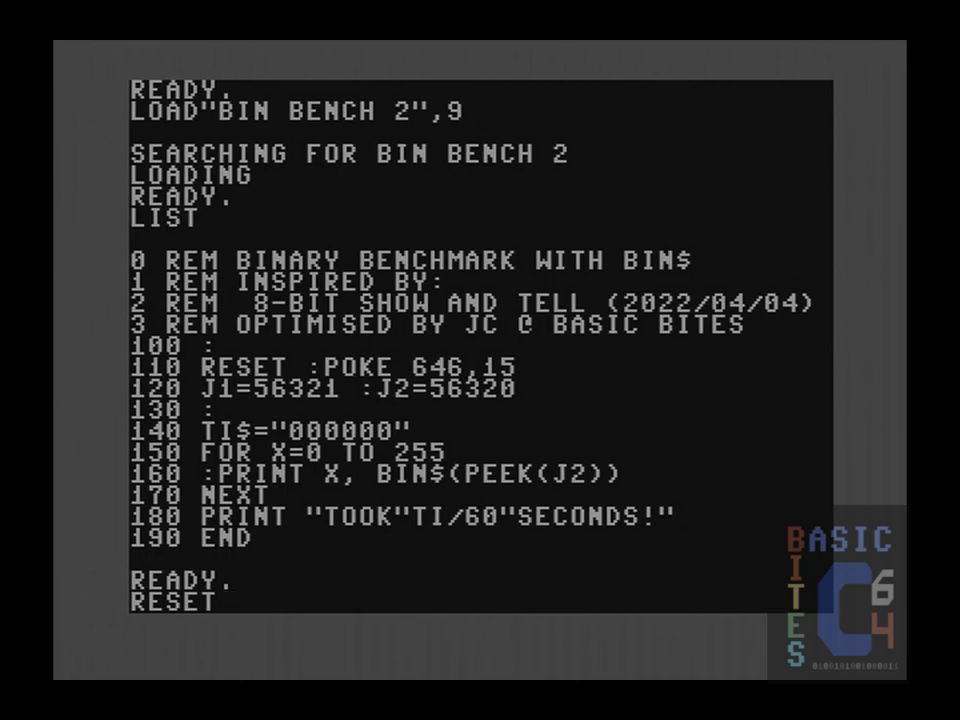
{"action": "key", "text": "Return"}
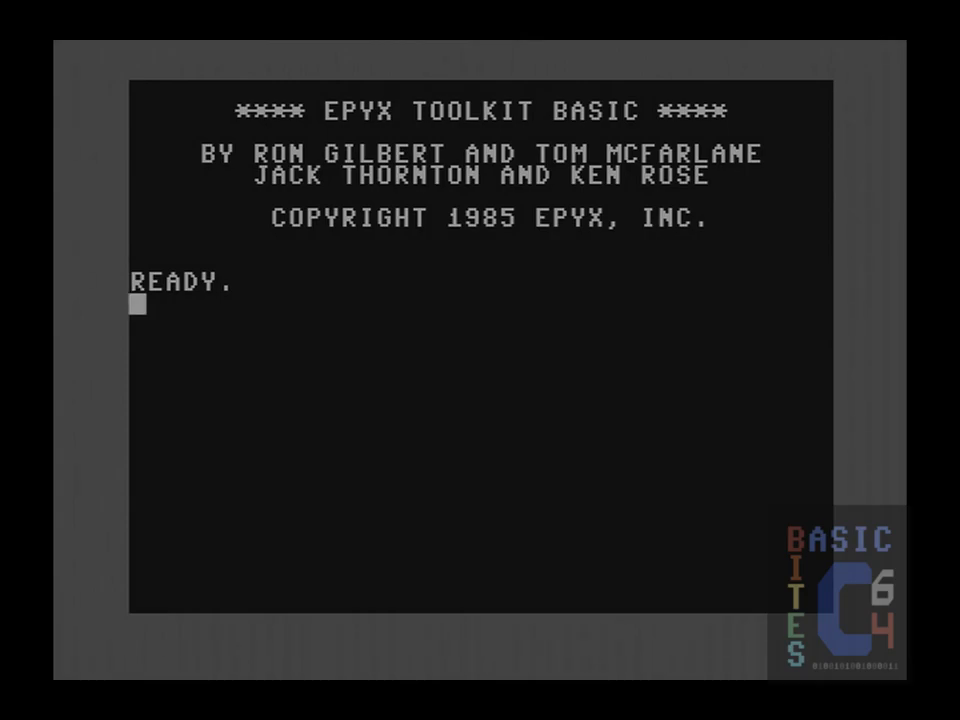
{"action": "type", "text": "LIST"}
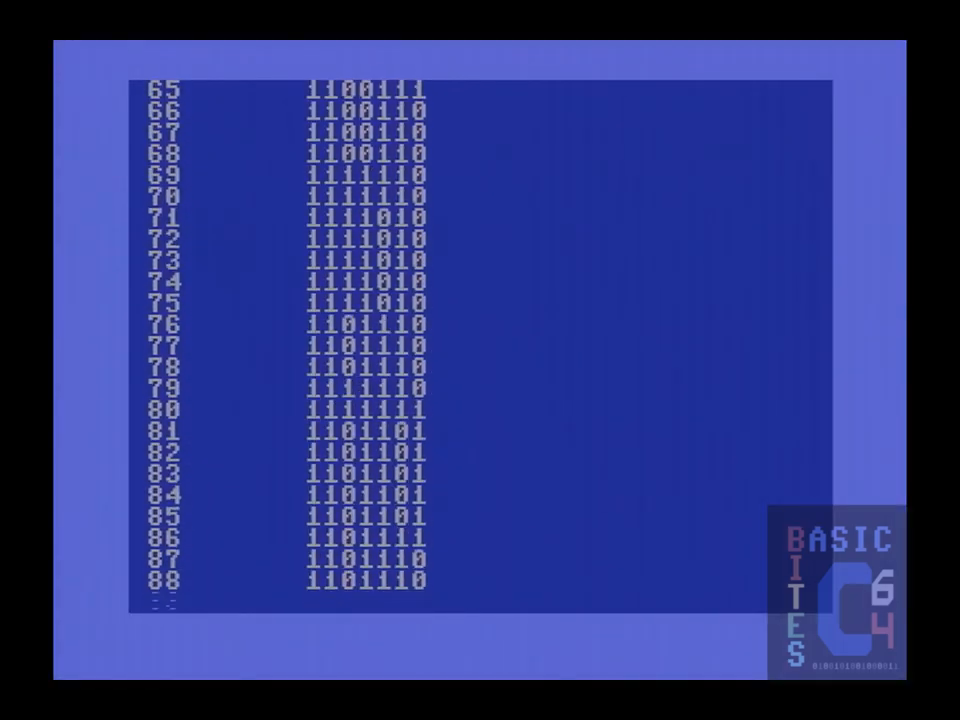
Follow the BIN BENCH 2 output down to count 255 and its 13.1666667 second timing
{"action": "scroll", "scroll_direction": "down", "scroll_amount": 3}
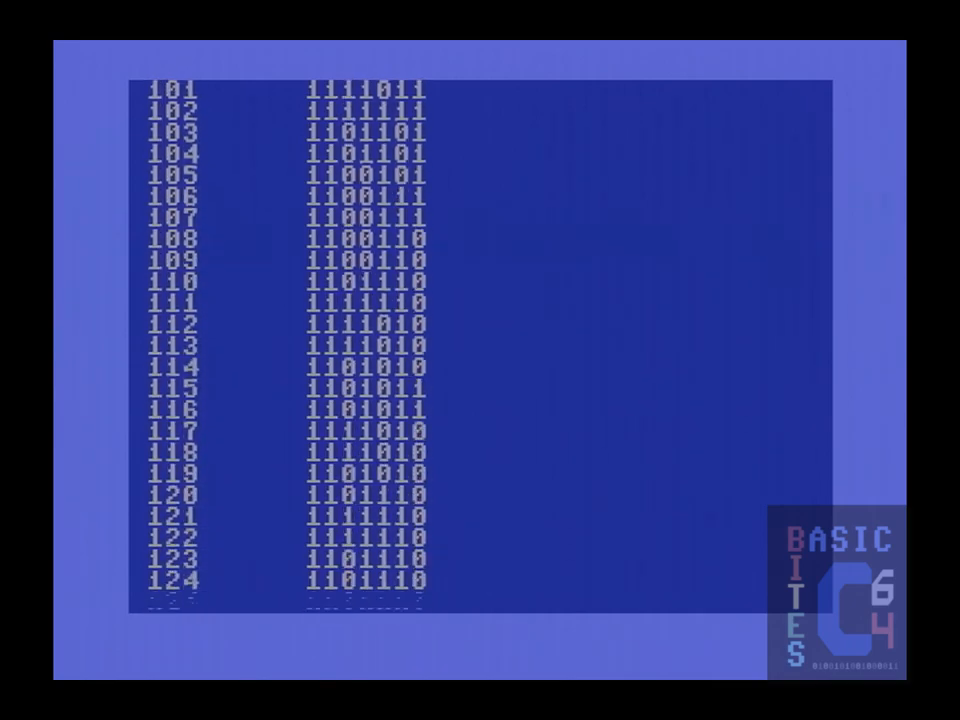
{"action": "scroll", "scroll_direction": "down", "scroll_amount": 3}
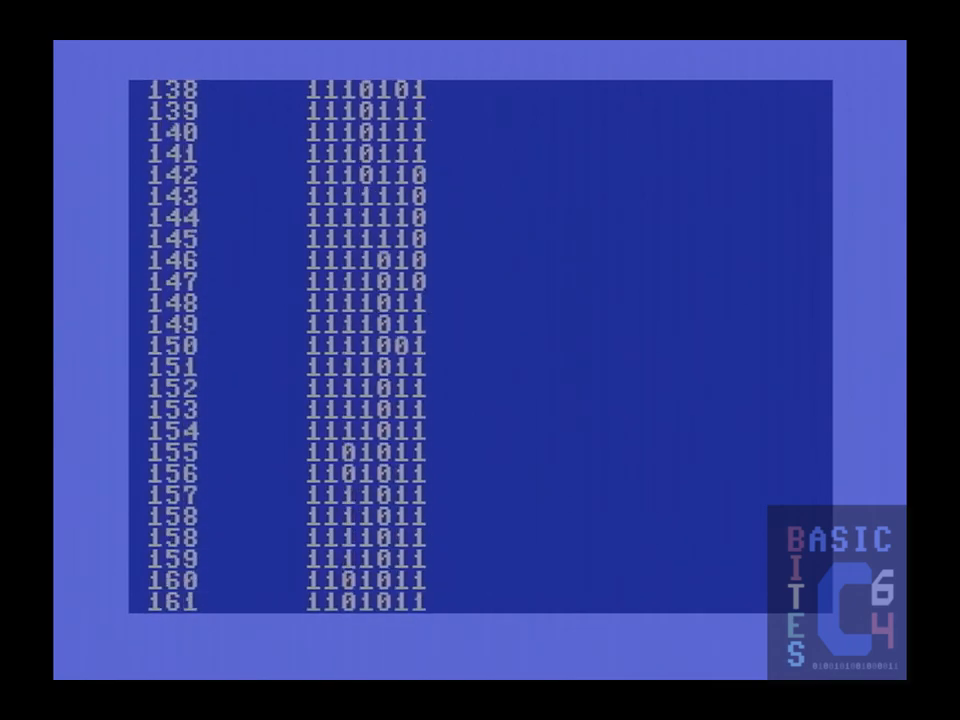
{"action": "scroll", "scroll_direction": "down", "scroll_amount": 3}
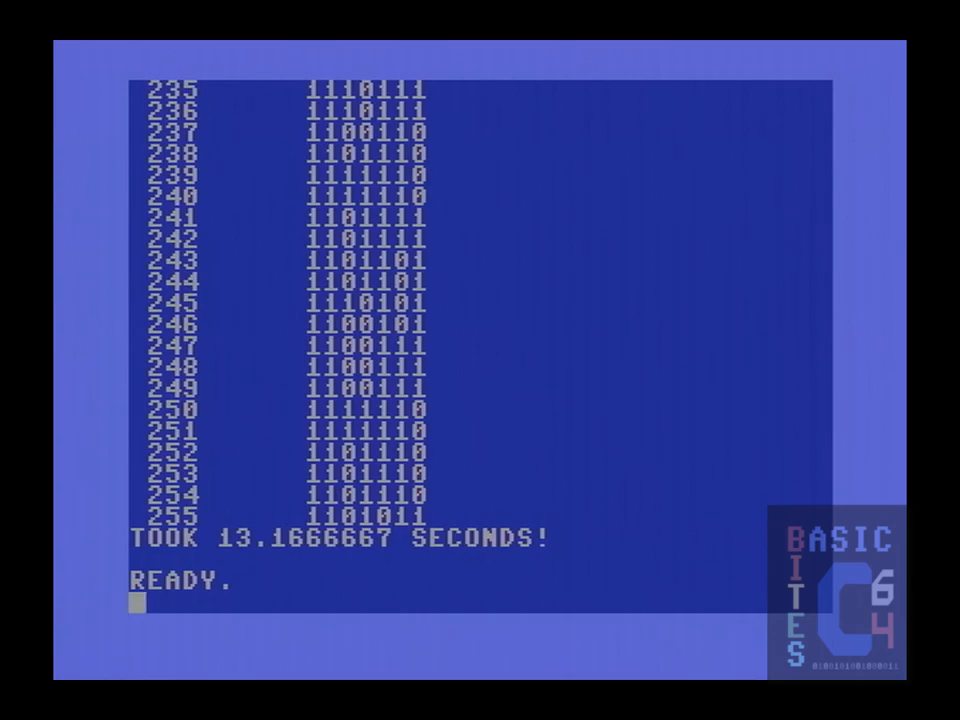
List the benchmark and follow its numbered bit-pattern output as it scrolls
{"action": "type", "text": "LIST"}
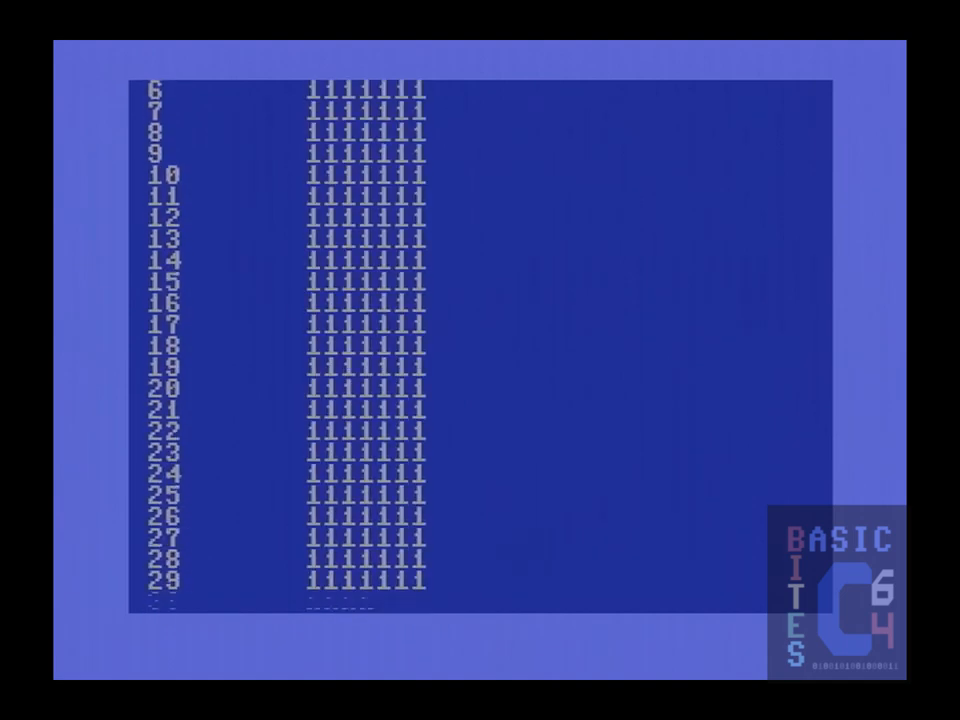
{"action": "scroll", "scroll_direction": "down", "scroll_amount": 3}
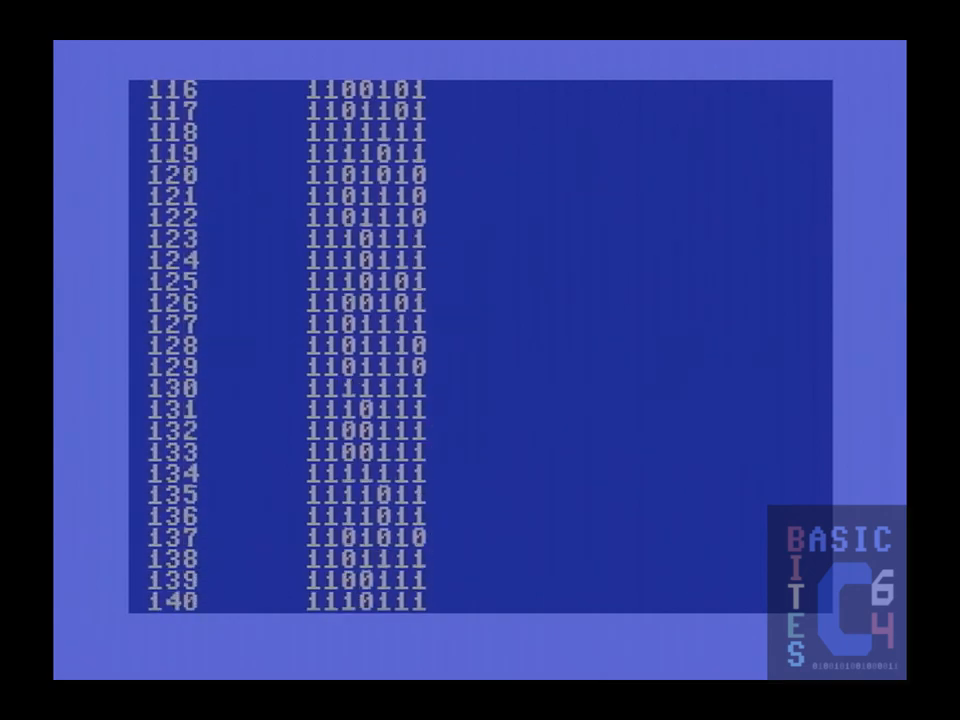
{"action": "scroll", "scroll_direction": "down", "scroll_amount": 3}
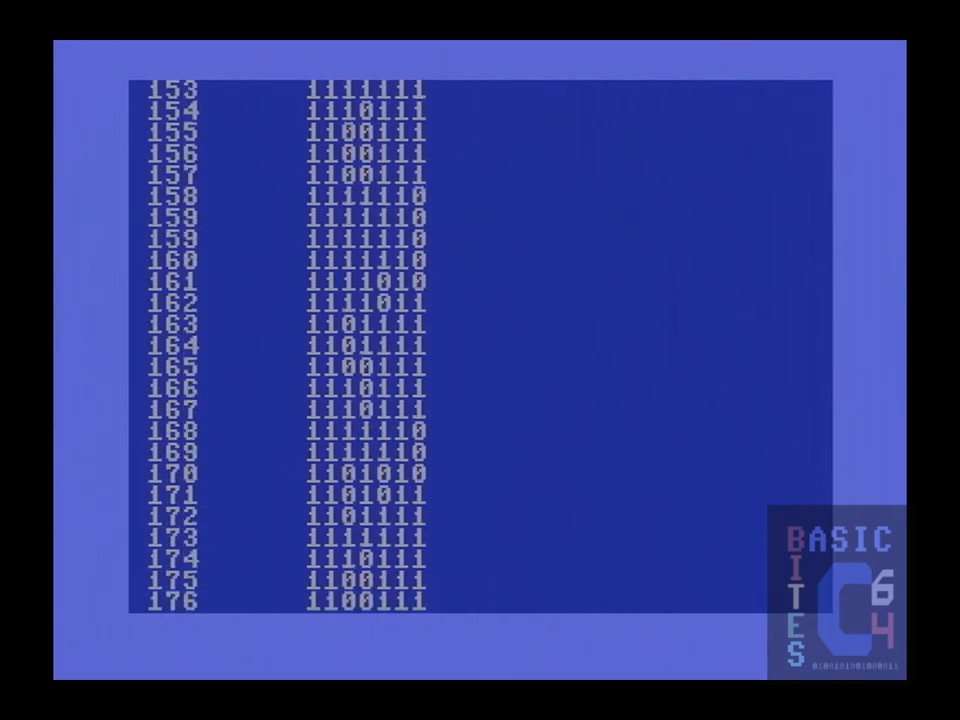
{"action": "scroll", "scroll_direction": "down", "scroll_amount": 3}
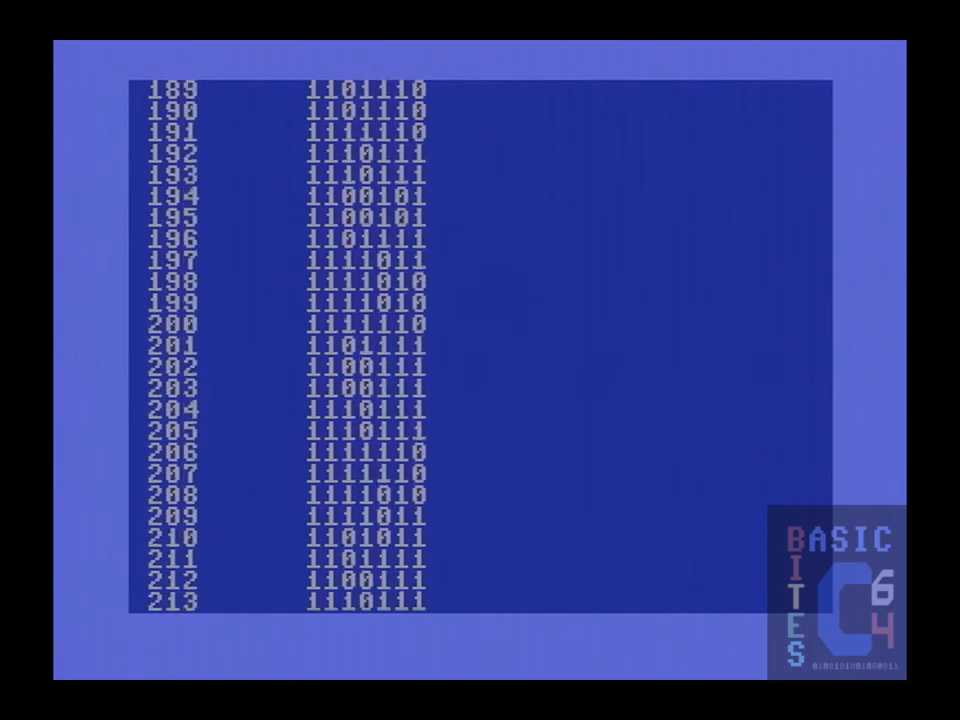
{"action": "scroll", "scroll_direction": "down", "scroll_amount": 3}
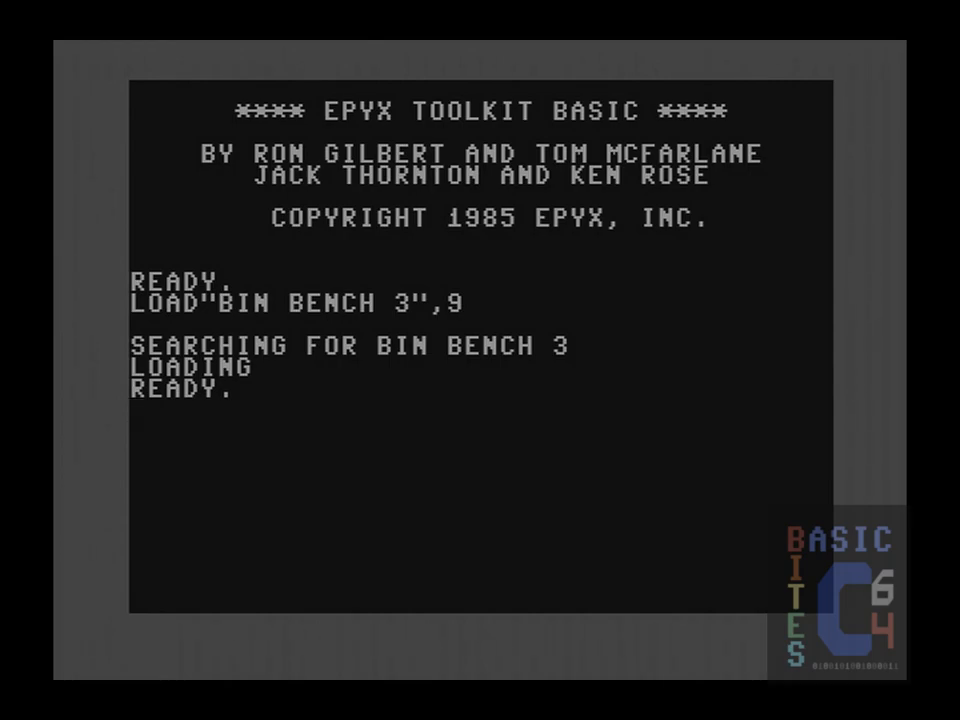
List the loaded BIN BENCH 3 program lines
{"action": "type", "text": "LIST"}
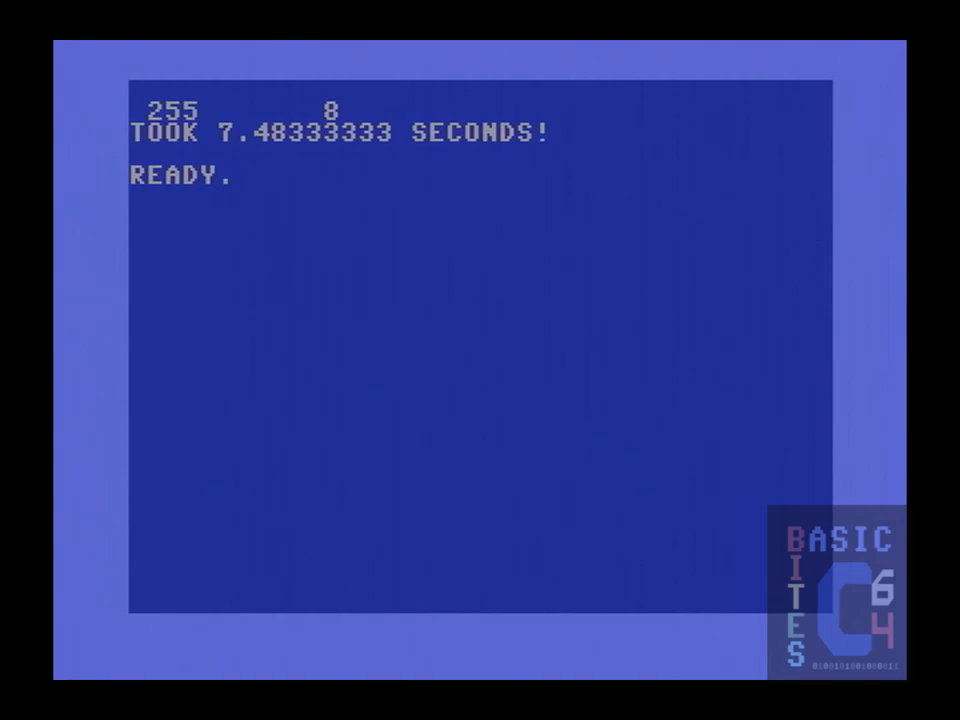
Enter the keypad-style digit rows 789, 456 and 123 at the prompt
{"action": "type", "text": "7"}
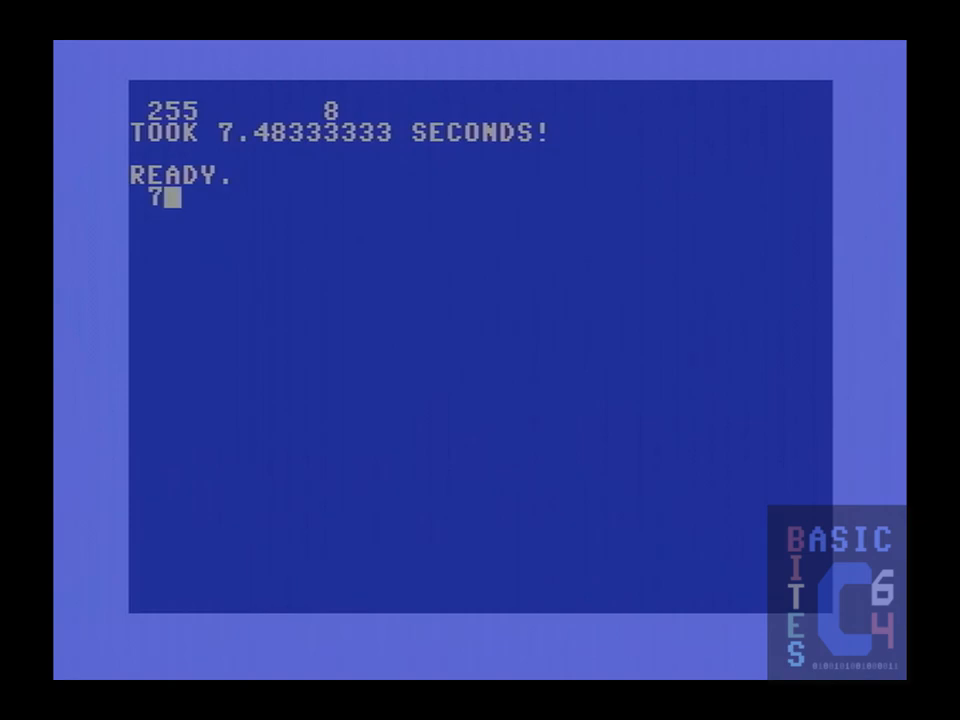
{"action": "type", "text": "89"}
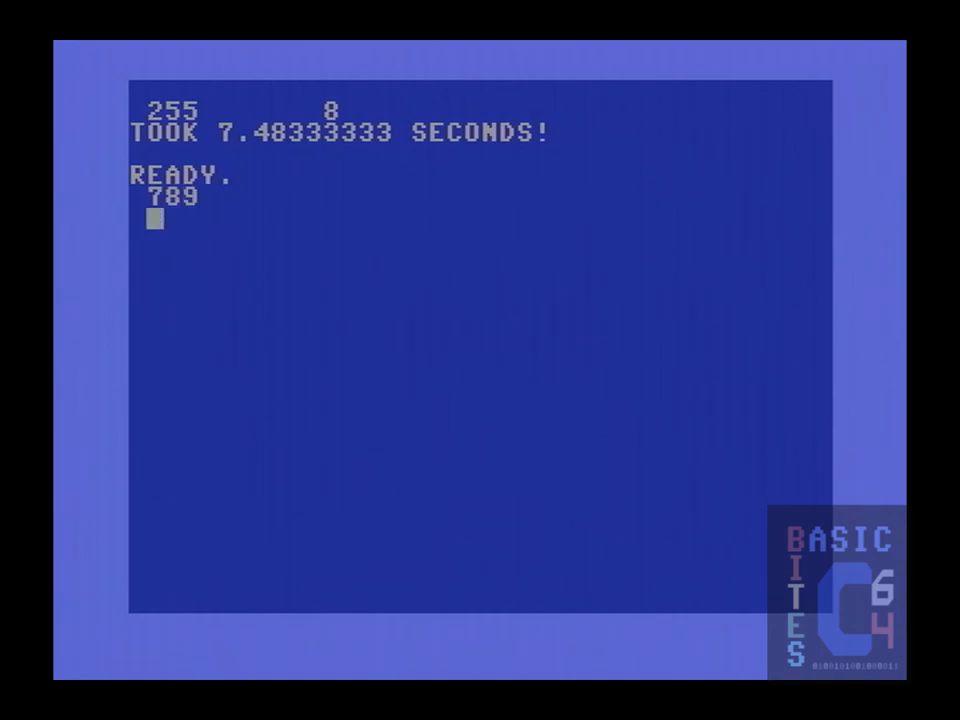
{"action": "type", "text": "456"}
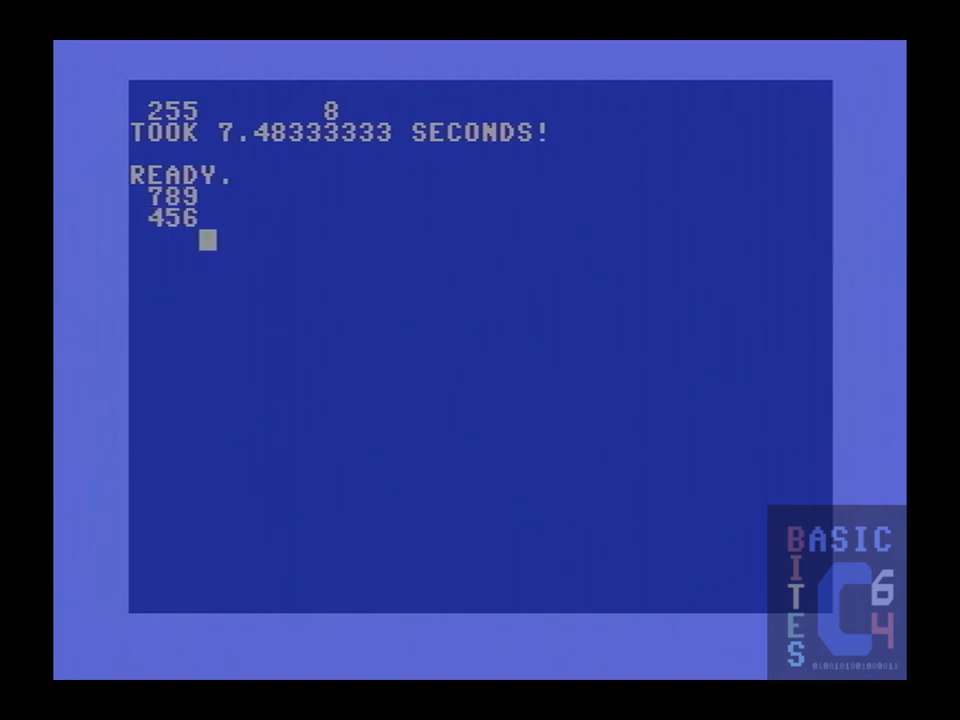
{"action": "type", "text": "1"}
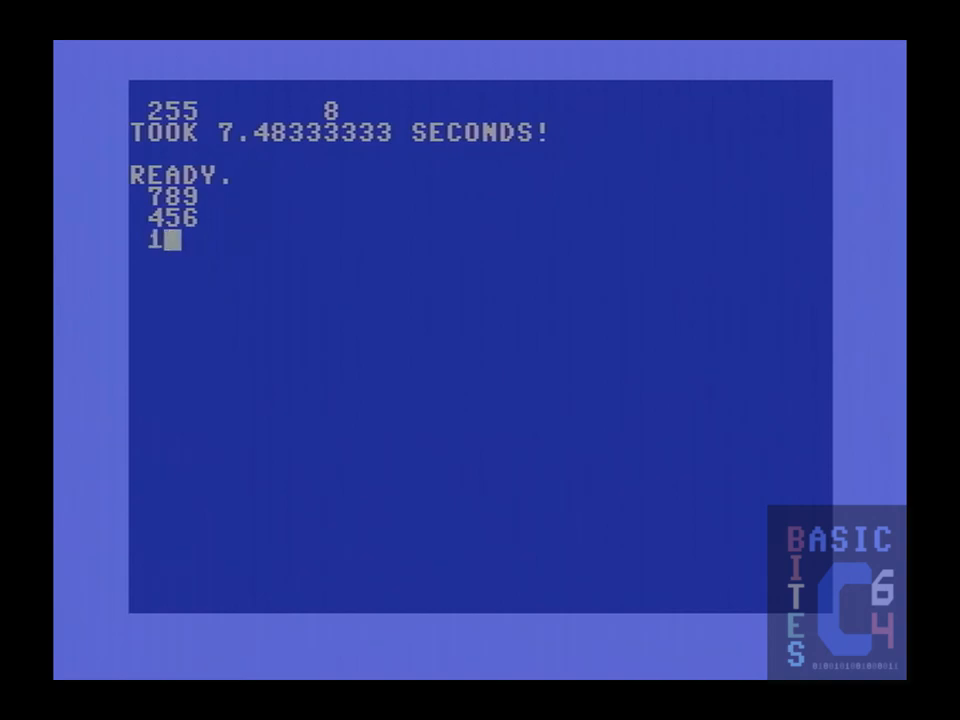
{"action": "type", "text": "23"}
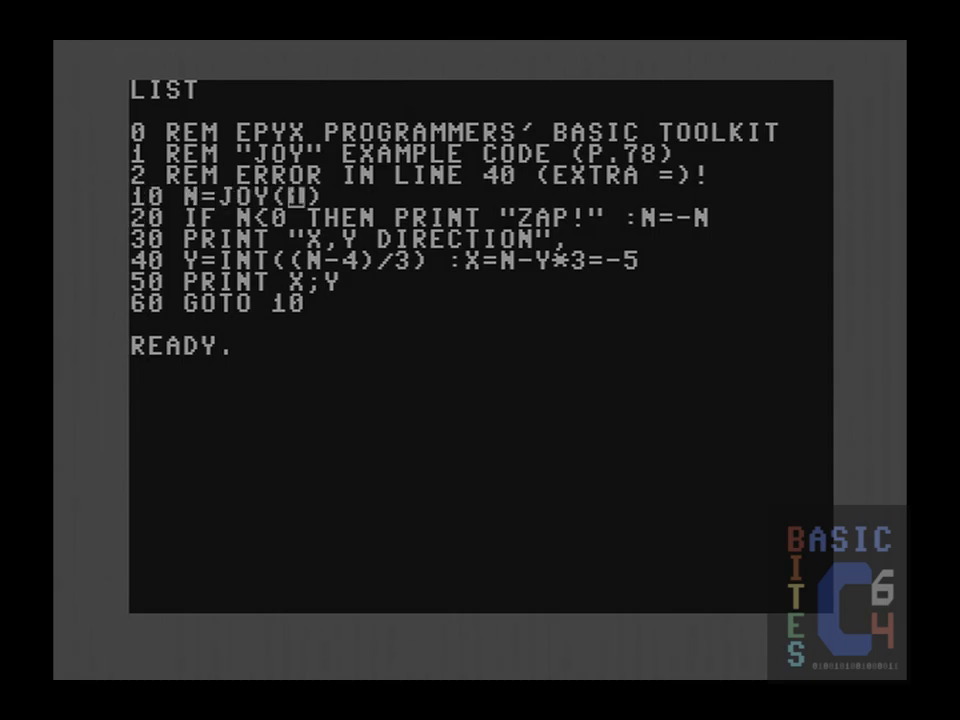
Edit line 10 of the JOY example to read JOY(2) and enter RUN beneath the listing
{"action": "type", "text": "2"}
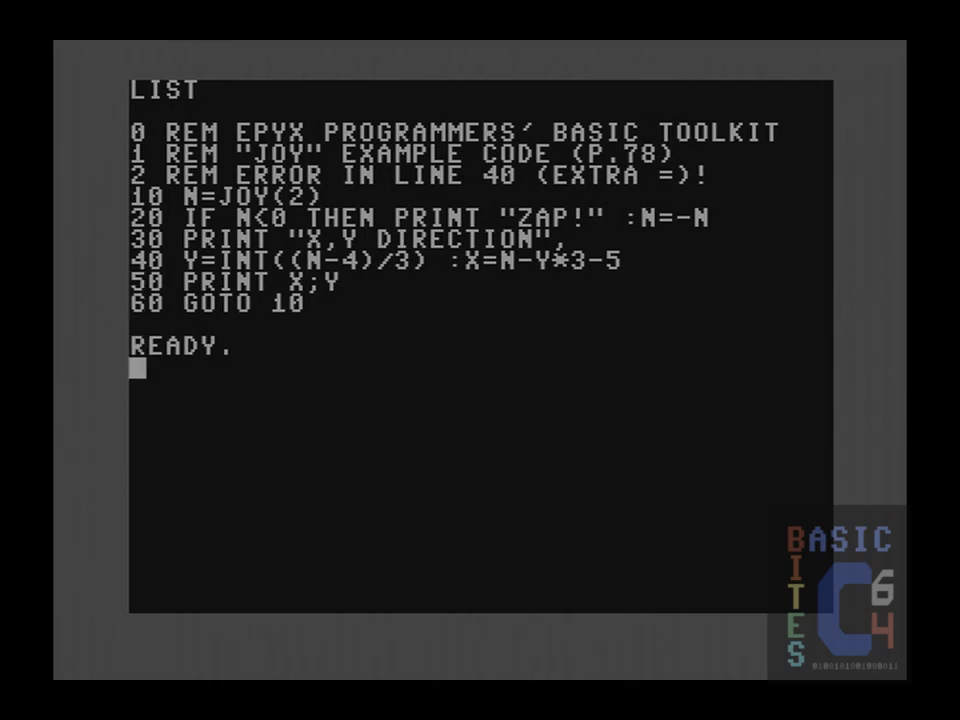
{"action": "type", "text": "RUN"}
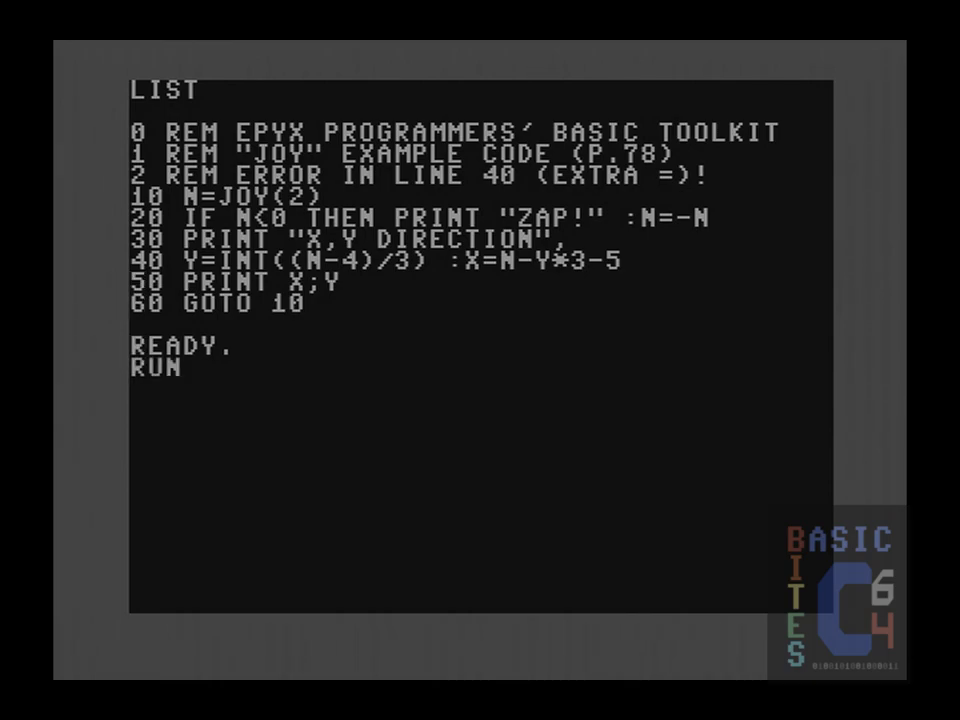
Run the JOY example until it fills the screen with X,Y direction 0 0 readings, stopping at line 20
{"action": "key", "text": "Return"}
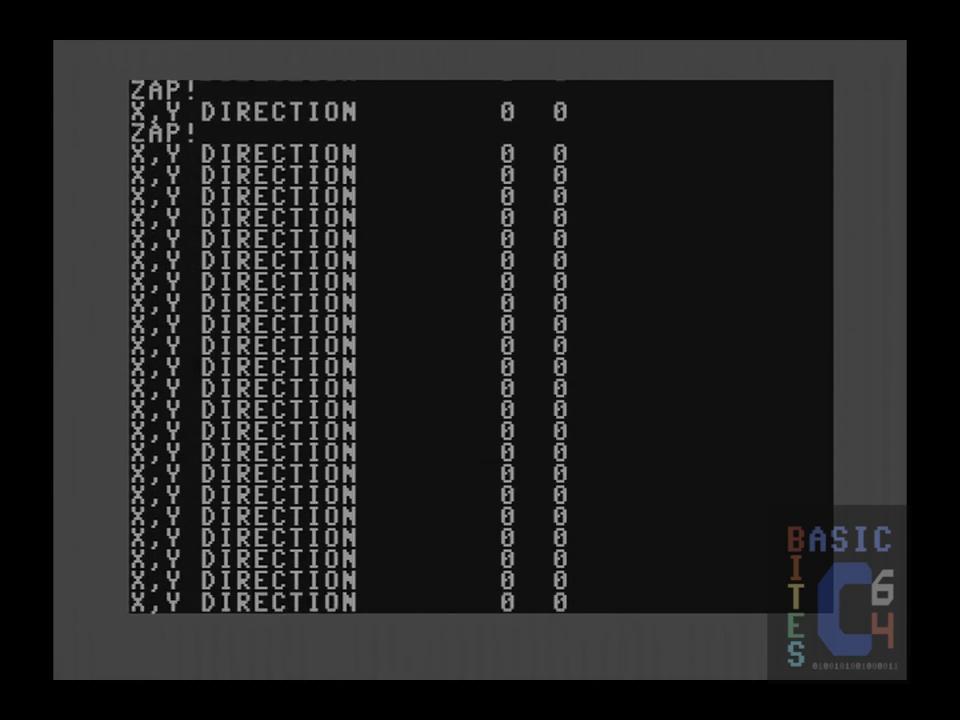
{"action": "scroll", "scroll_direction": "down", "scroll_amount": 3}
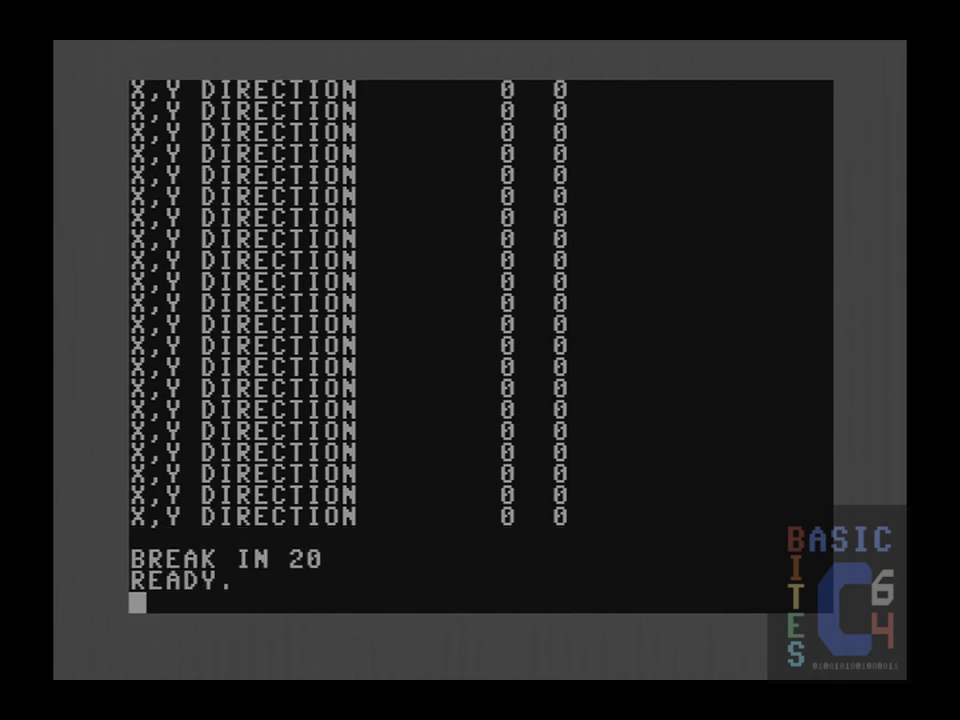
List the program before restarting and loading JOY BENCH 2 from drive 9
{"action": "type", "text": "LIST"}
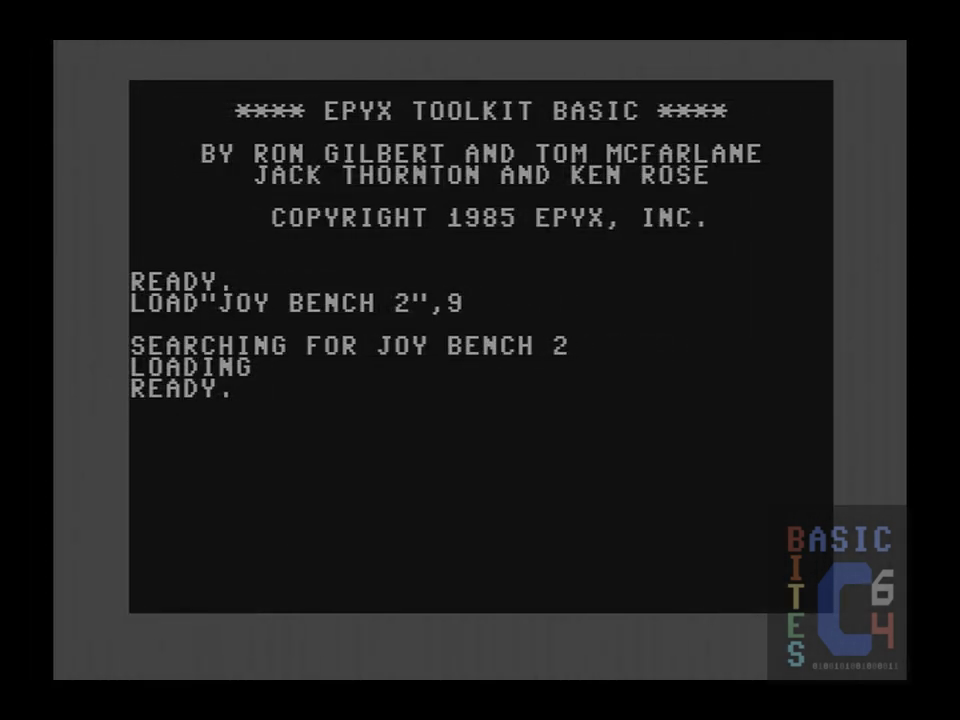
{"action": "type", "text": "LIST"}
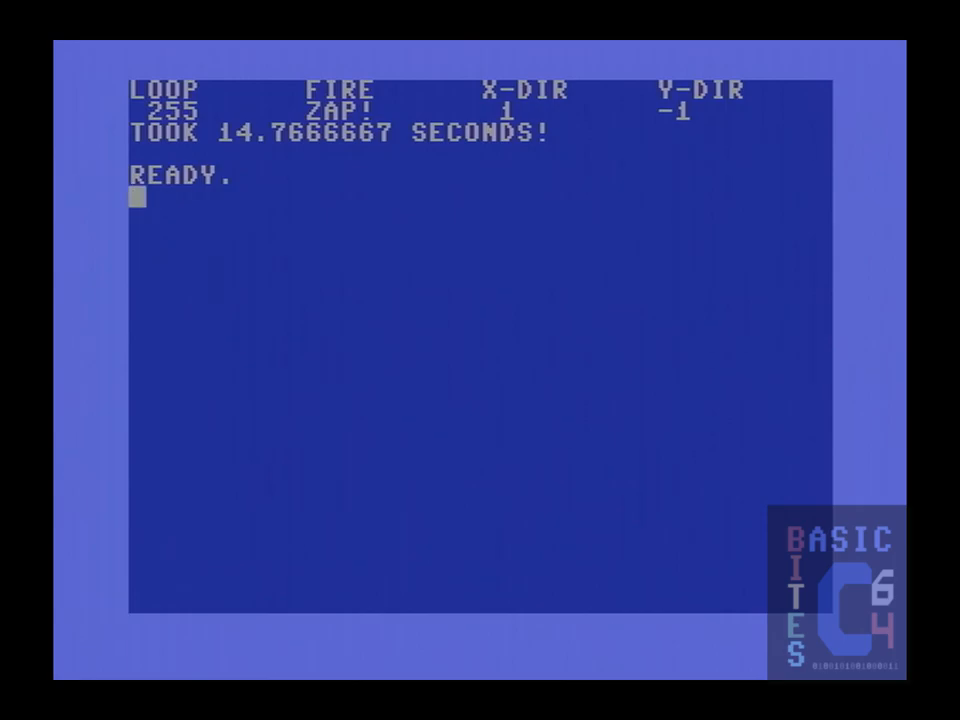
List the program before restarting and loading JOY BENCH 3 from drive 9
{"action": "type", "text": "LIST"}
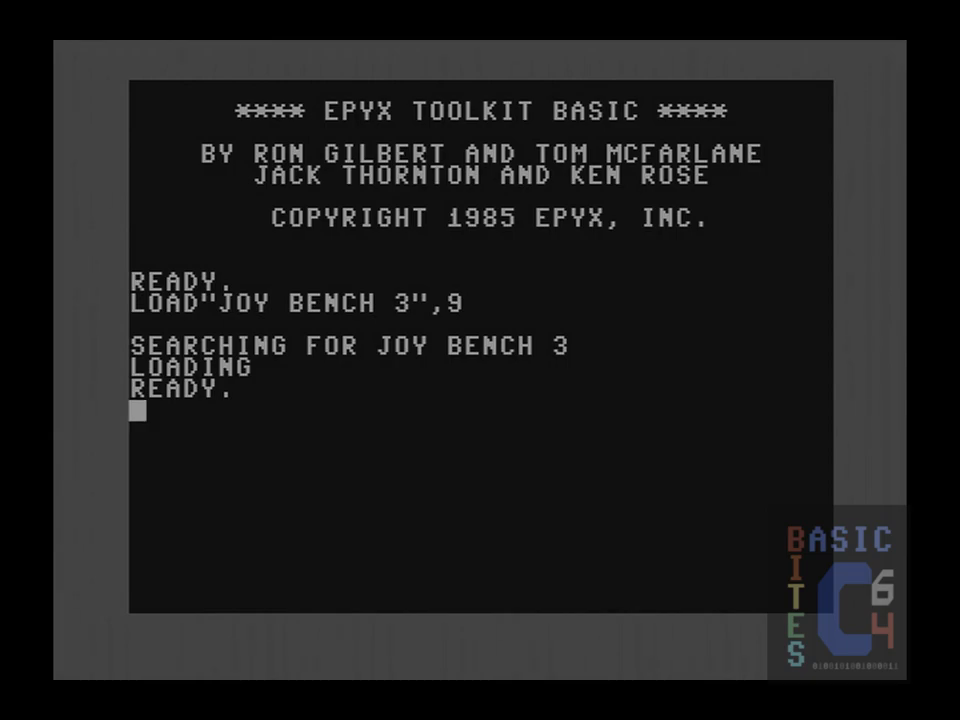
List JOY BENCH 3 in two parts, lines up to 220 and from 220 onward
{"action": "type", "text": "LIST -220"}
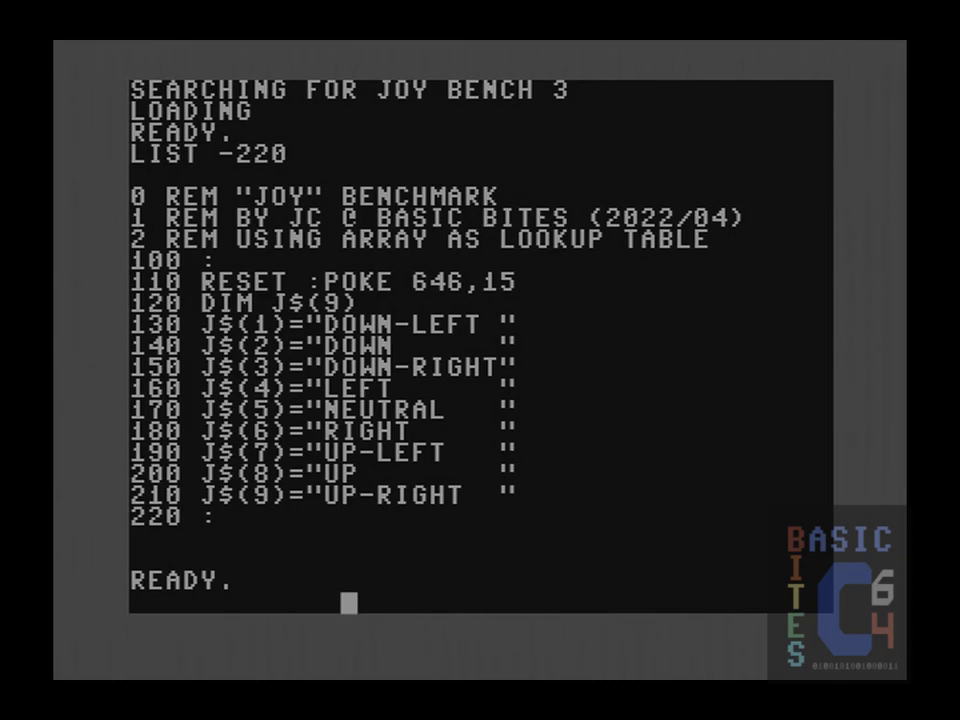
{"action": "type", "text": "LIST 220-"}
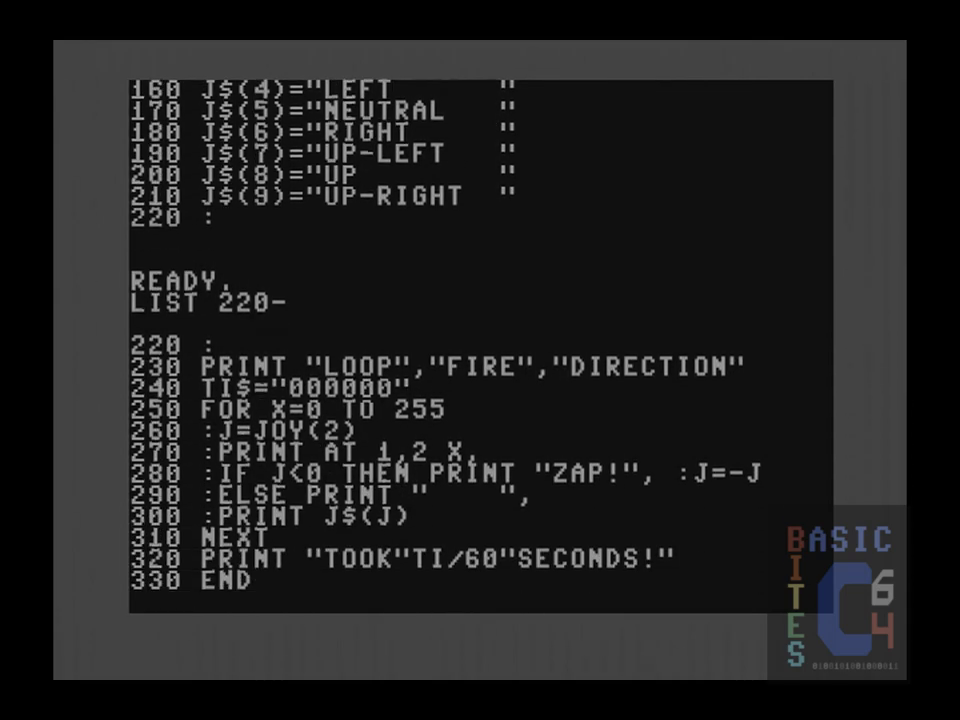
{"action": "key", "text": "Return"}
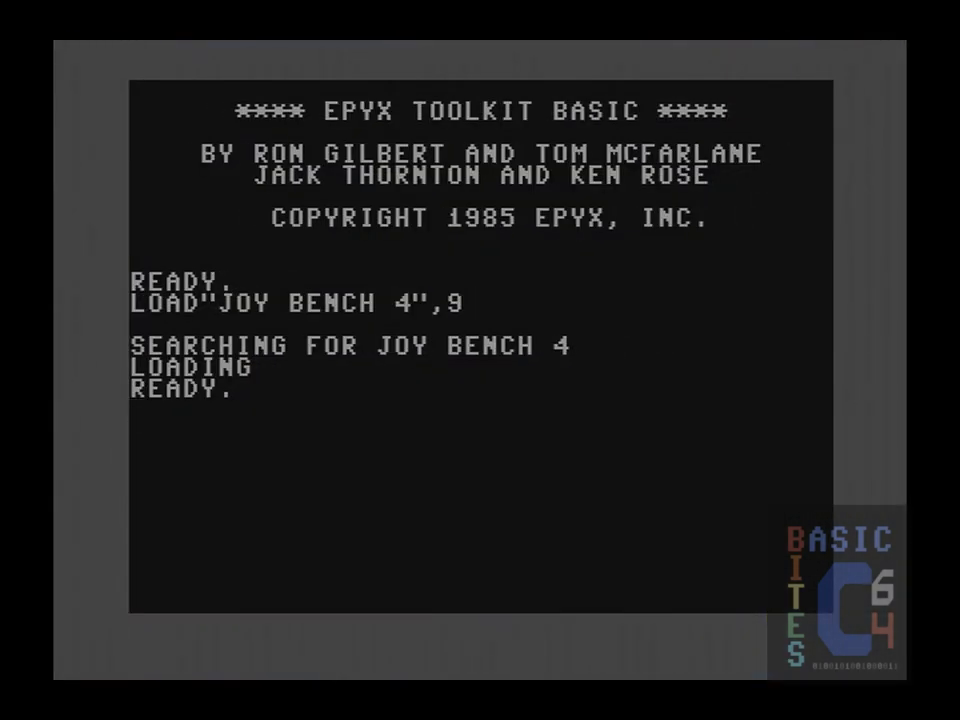
List JOY BENCH 4 after its dual-joystick run reports 15.3333333 seconds
{"action": "type", "text": "LIST"}
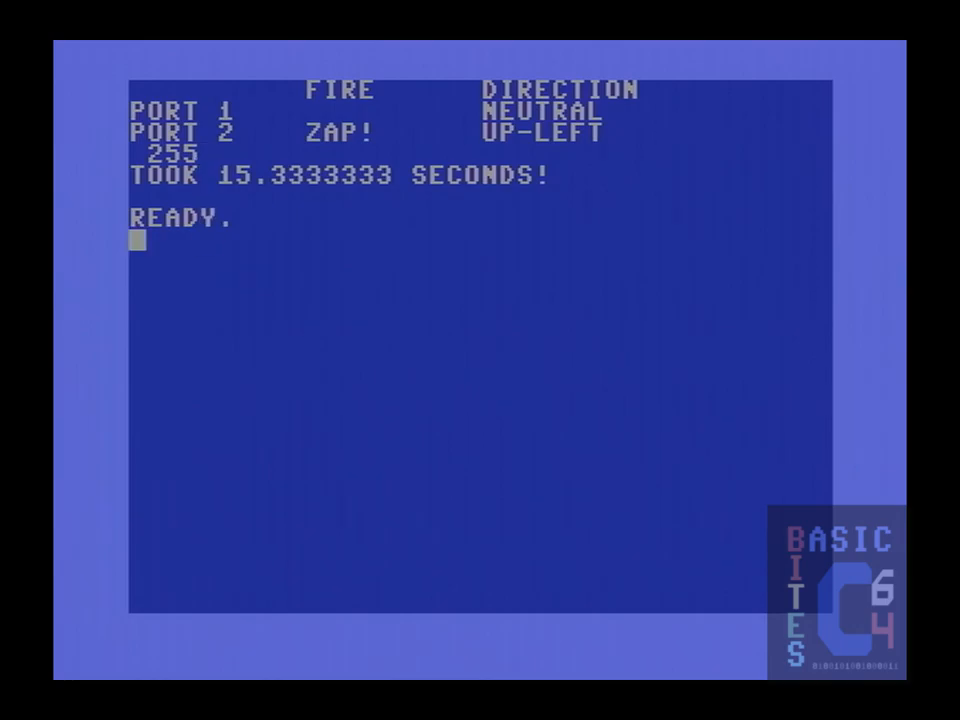
List the JOY benchmark program showing its J$ lookup-table setup lines
{"action": "type", "text": "LIST"}
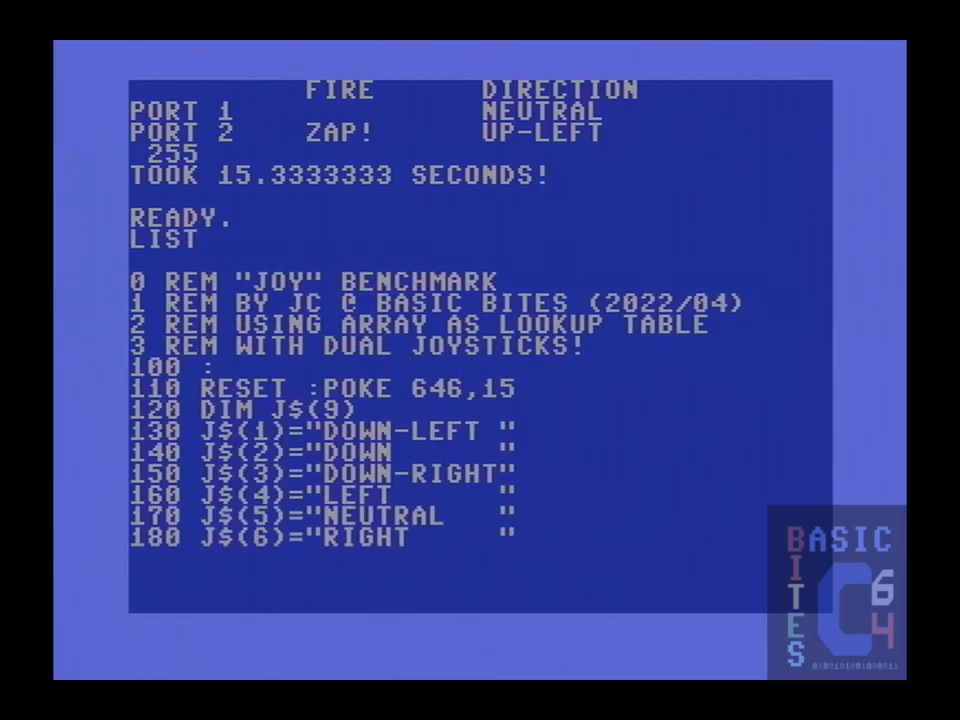
{"action": "scroll", "scroll_direction": "down", "scroll_amount": 3}
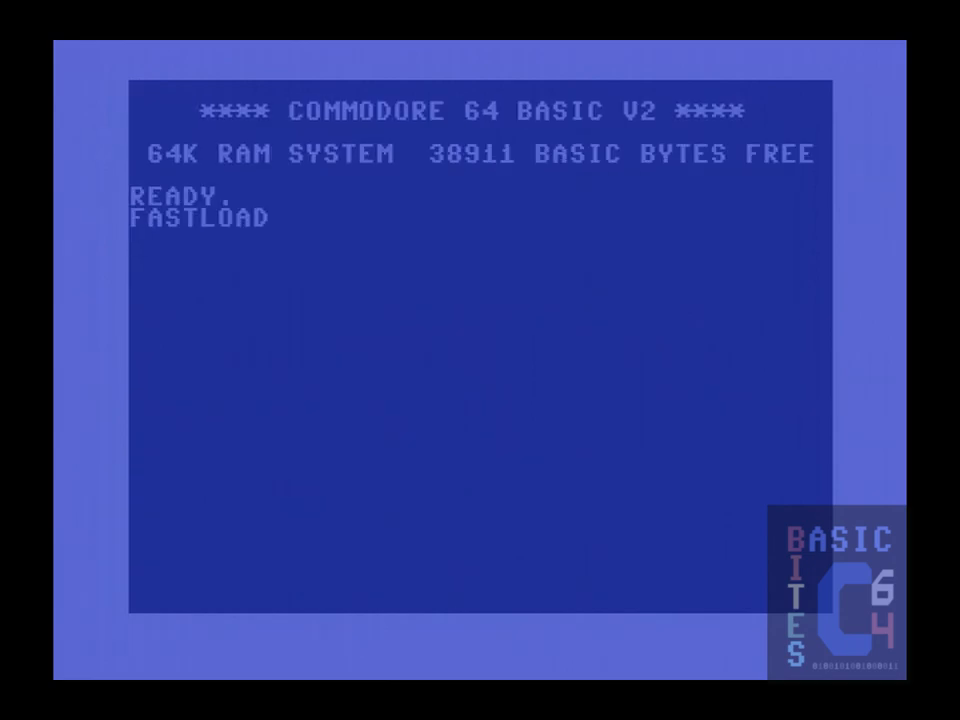
Boot the disk with LOAD"*",8,1 so Epyx Toolkit BASIC loads and the joystick tester starts
{"action": "type", "text": "LOAD\"*\","}
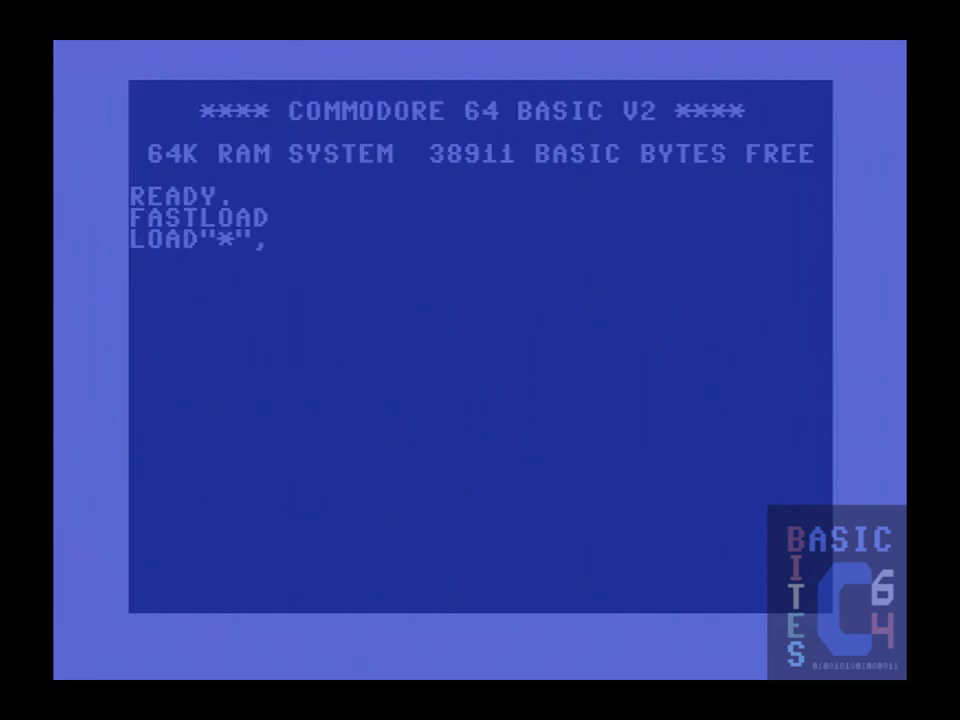
{"action": "type", "text": "8,1"}
{"action": "type", "text": "RUN"}
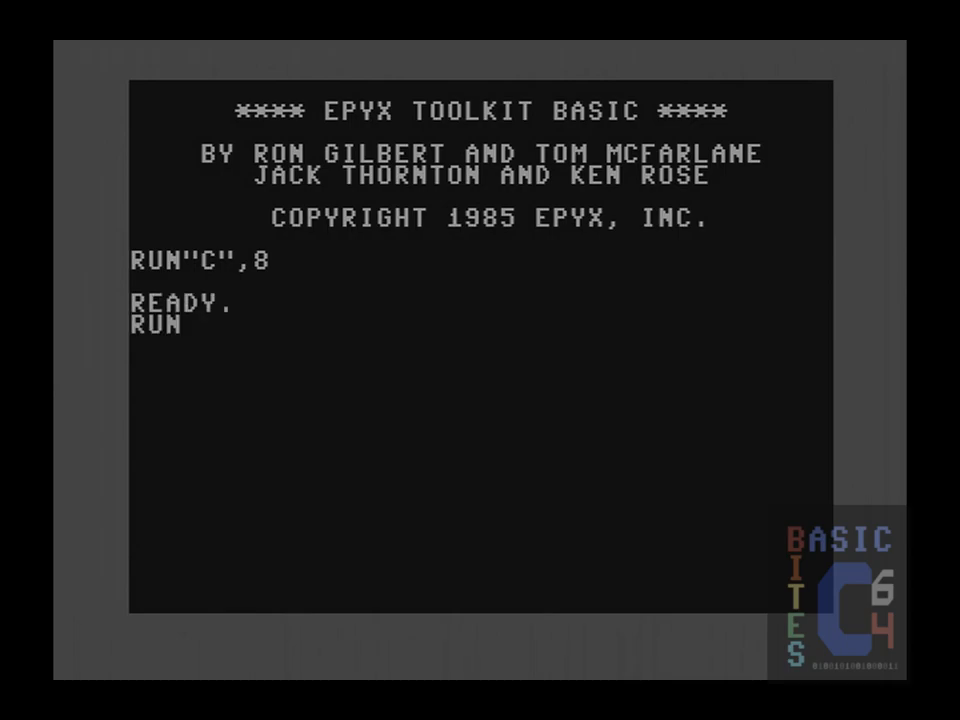
{"action": "key", "text": "Return"}
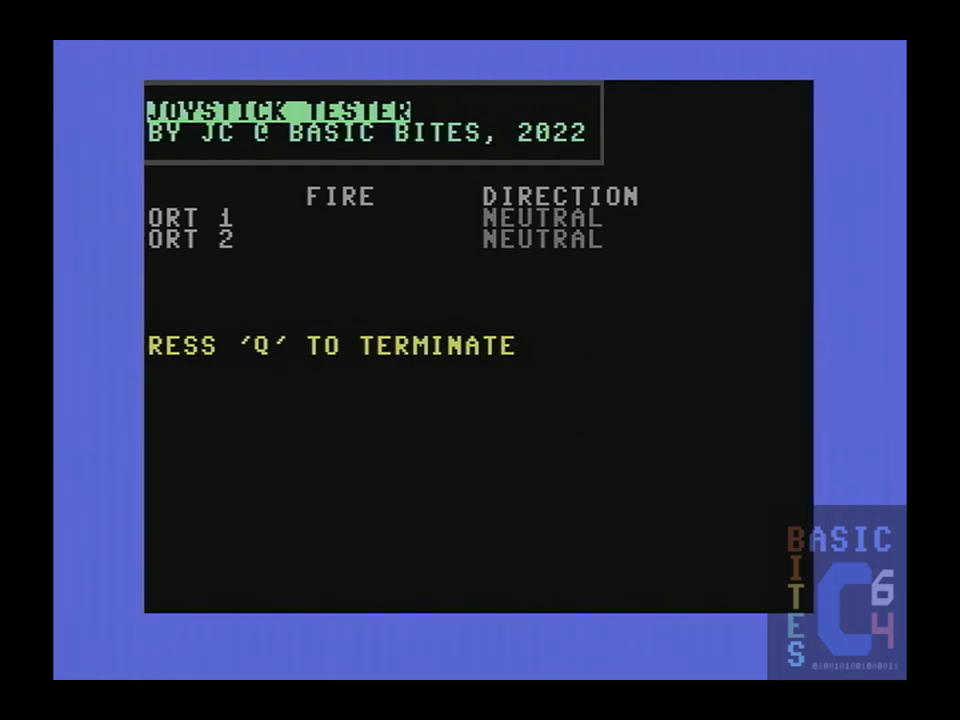
Quit the joystick tester with Q, returning to a clean BASIC READY screen
{"action": "key", "text": "q"}
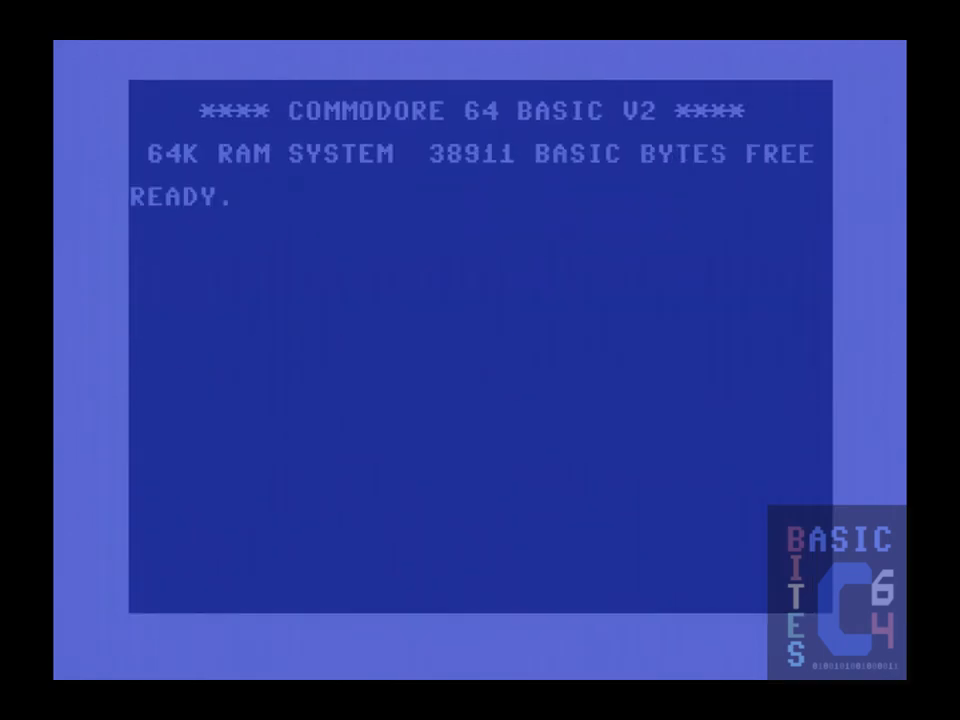